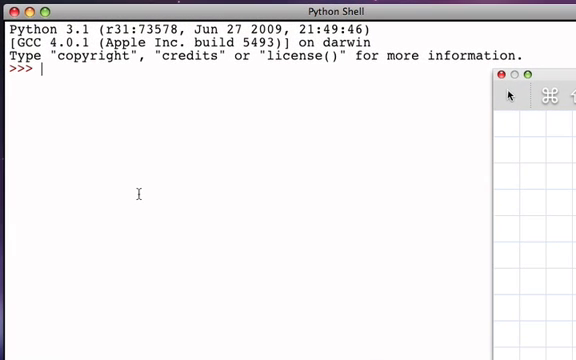
# Evaluate 'Hello' in single quotes and "Hello" in double quotes, both echoing 'Hello'.
pyautogui.write("'")
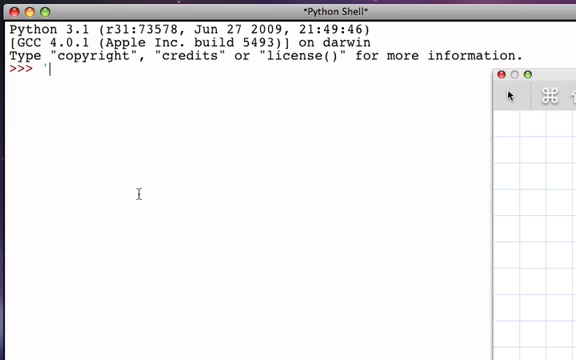
pyautogui.write('Hello')
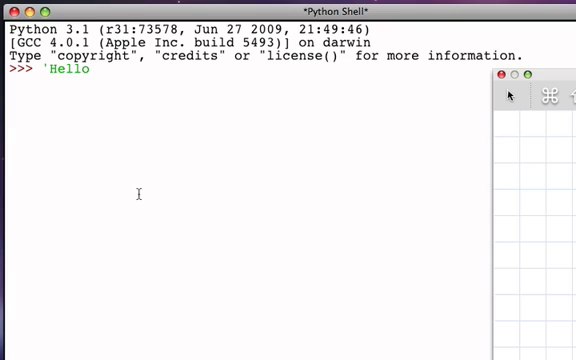
pyautogui.write("'")
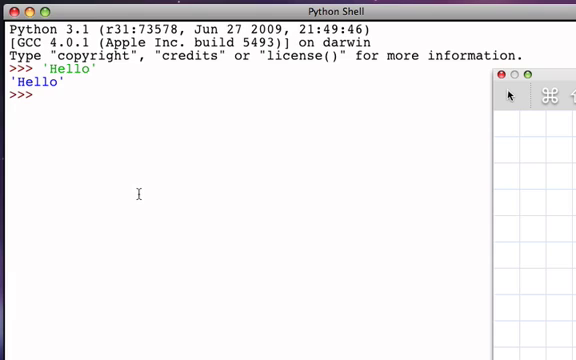
pyautogui.write('"Hello')
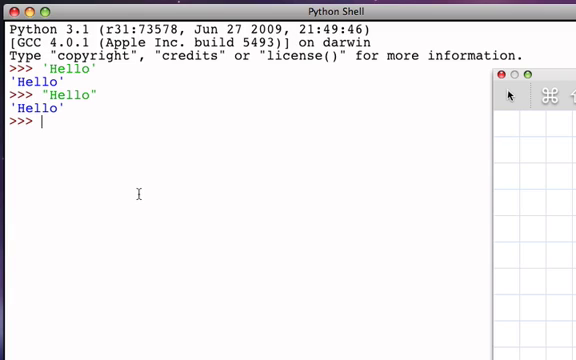
# Evaluate "it's" in double quotes, then enter unquoted Hello to trigger a NameError.
pyautogui.write('"')
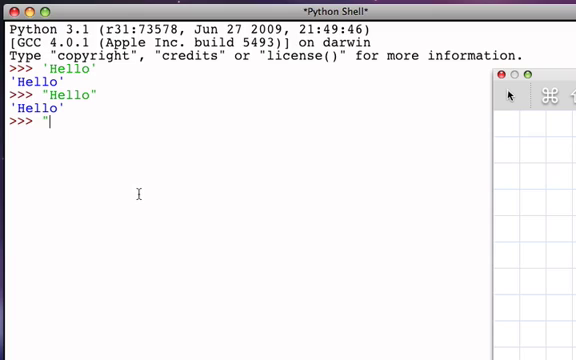
pyautogui.write("it's")
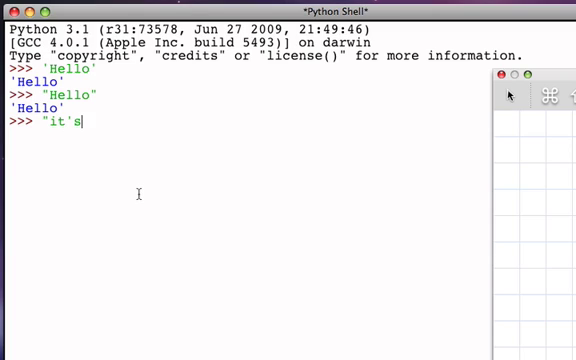
pyautogui.press('Return')
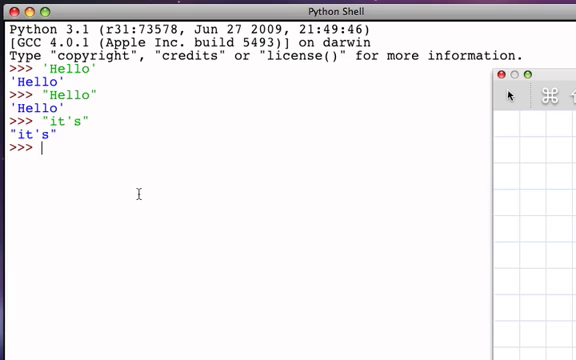
pyautogui.write('Hello')
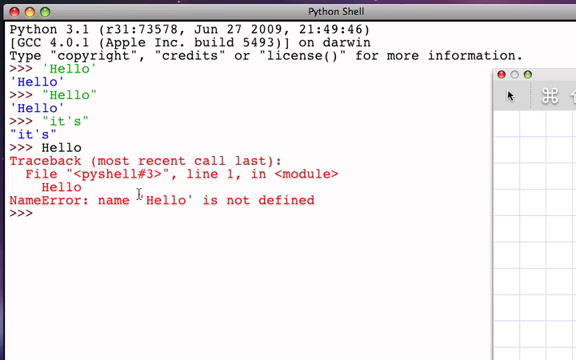
# Concatenate "dog" + "house" to produce 'doghouse'.
pyautogui.write('"')
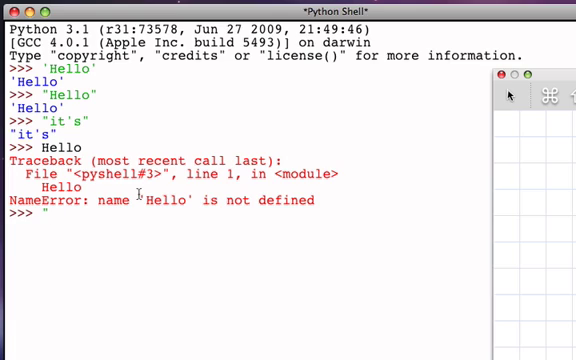
pyautogui.write('dog"')
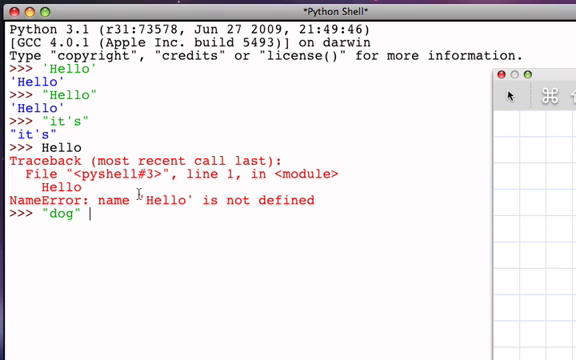
pyautogui.write('+ "')
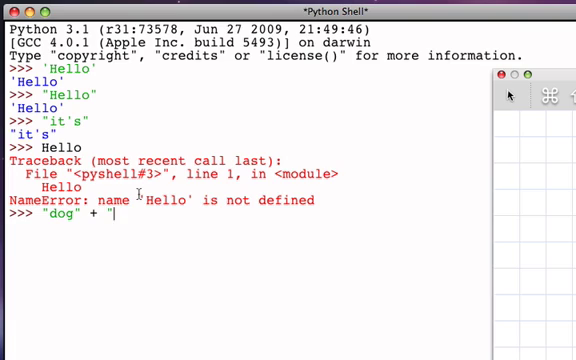
pyautogui.write('house"')
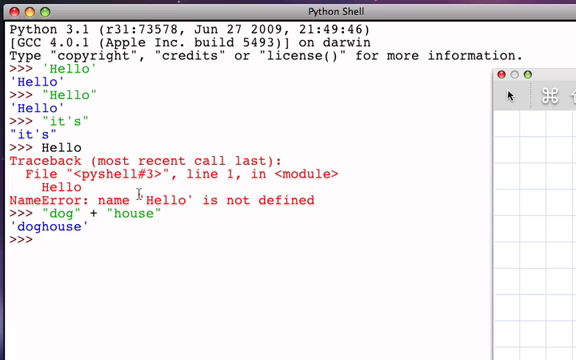
# Evaluate 4+5 to get 9, then "dog" * 5 to get 'dogdogdogdogdog'.
pyautogui.write('4+')
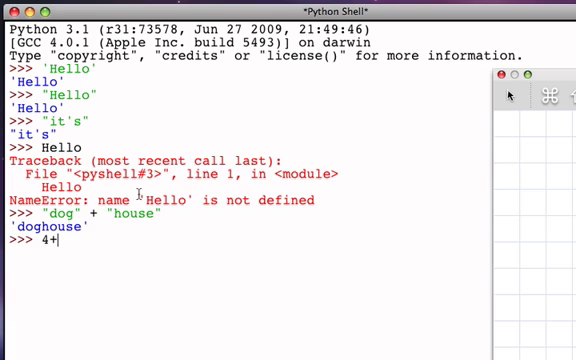
pyautogui.press('Return')
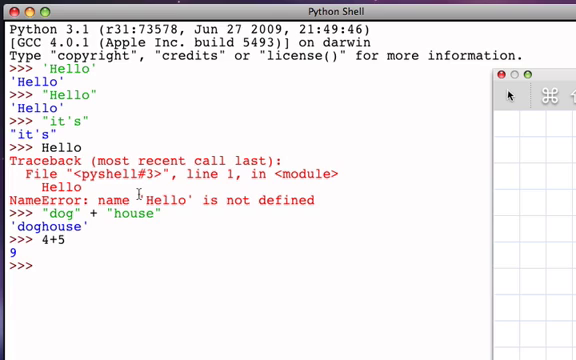
pyautogui.write('"')
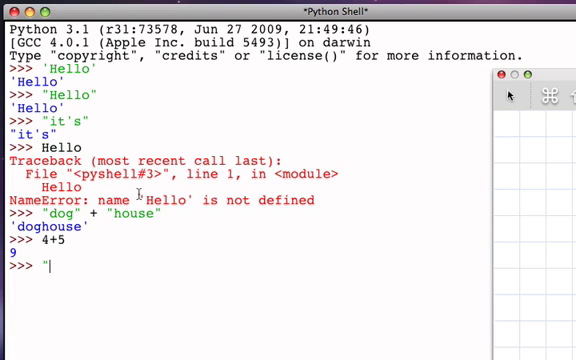
pyautogui.write('"dog"')
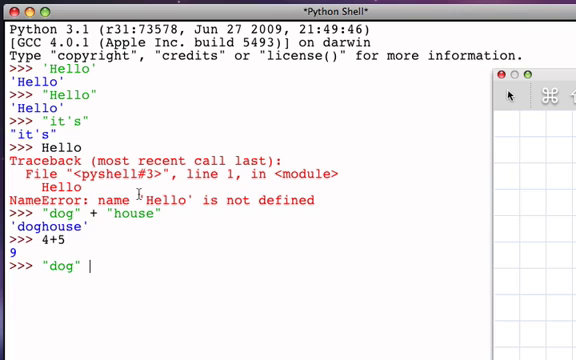
pyautogui.write('*')
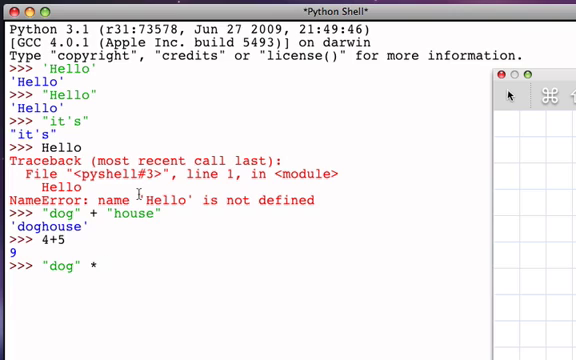
pyautogui.write('5')
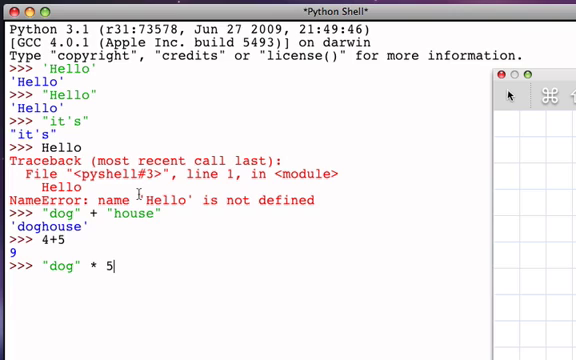
pyautogui.press('Return')
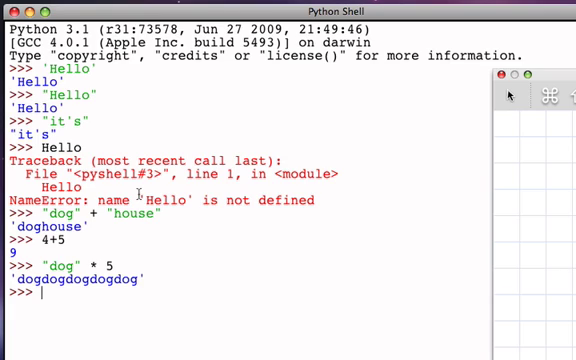
# Measure len("dog"), which returns 3.
pyautogui.write('len')
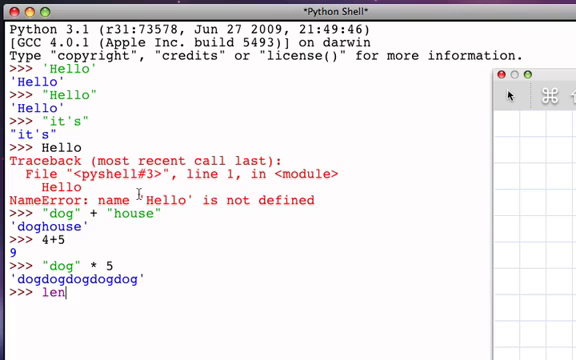
pyautogui.write('(')
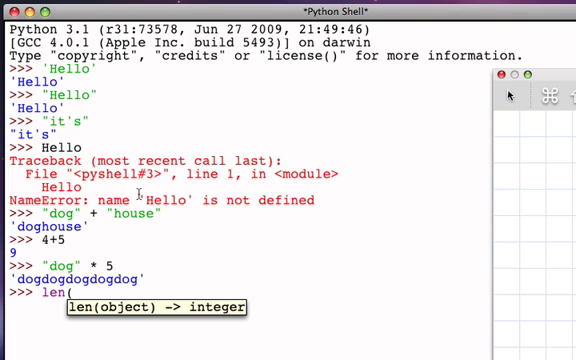
pyautogui.write('"dog')
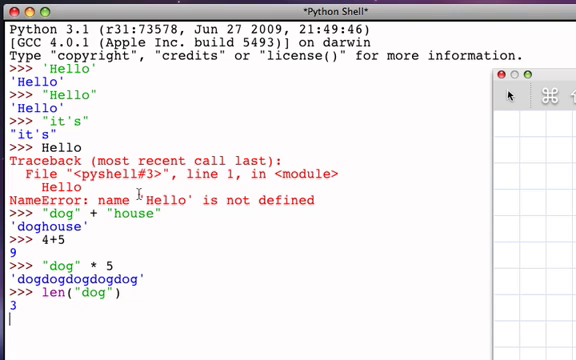
pyautogui.press('Return')
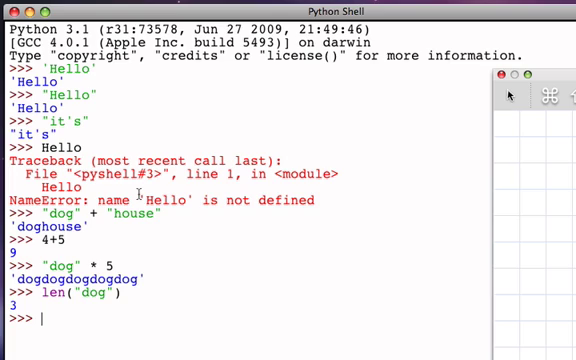
# Measure len("dog"*5), which returns 15.
pyautogui.write('len')
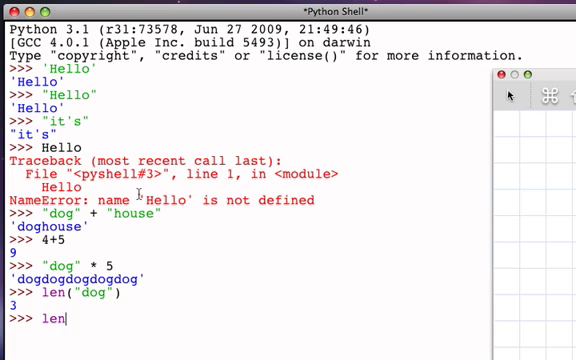
pyautogui.write('(do')
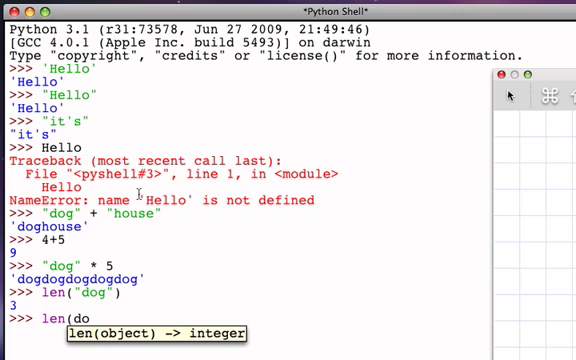
pyautogui.write('g')
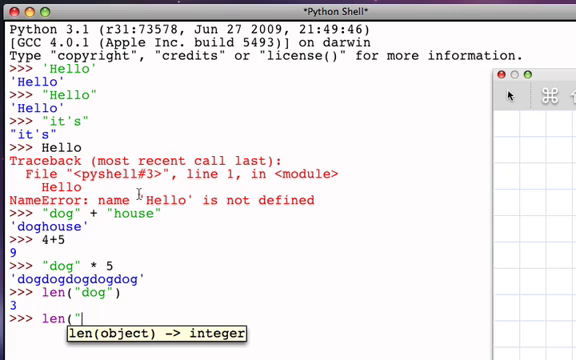
pyautogui.write('dog"*')
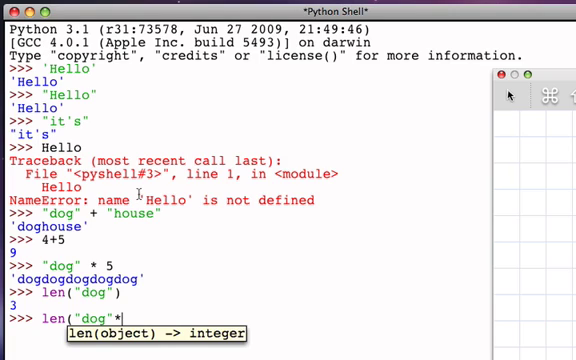
pyautogui.write('5)')
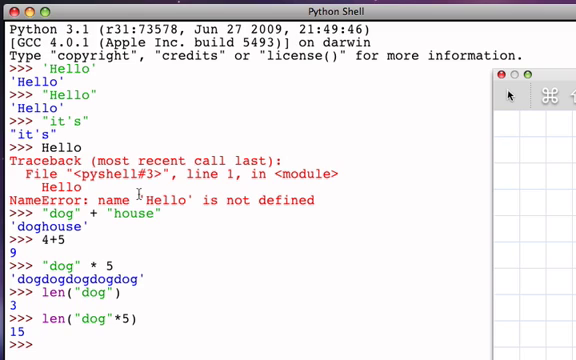
# Assign myname = "David", then begin typing myname to echo it.
pyautogui.scroll(-3)
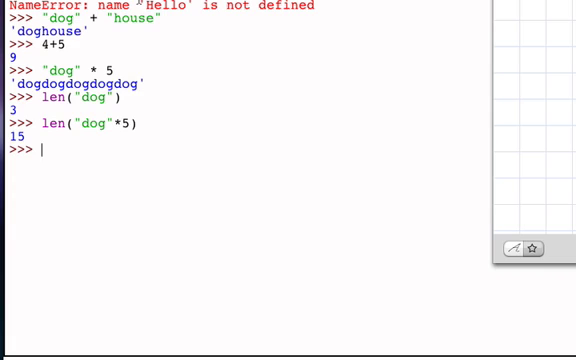
pyautogui.write('myname')
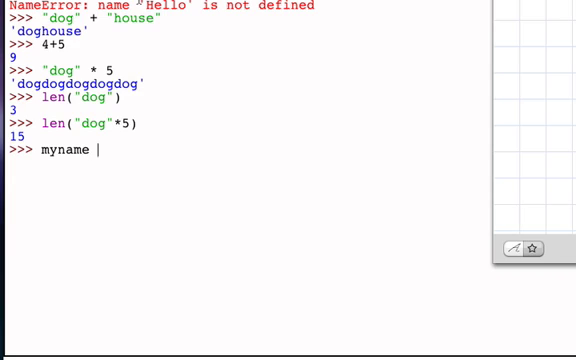
pyautogui.write('= "D')
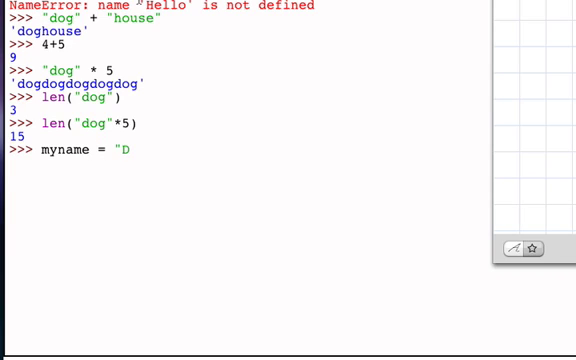
pyautogui.write('avid"')
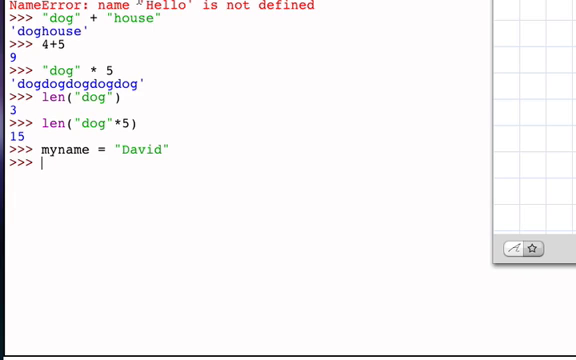
pyautogui.write('myam')
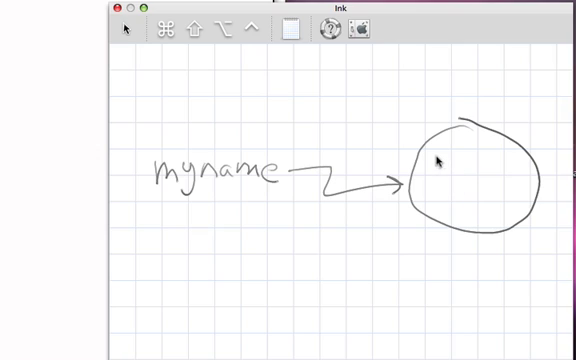
# Draw quotation marks inside the value circle of the myname sketch.
pyautogui.moveTo(435, 165); pyautogui.dragTo(455, 175)
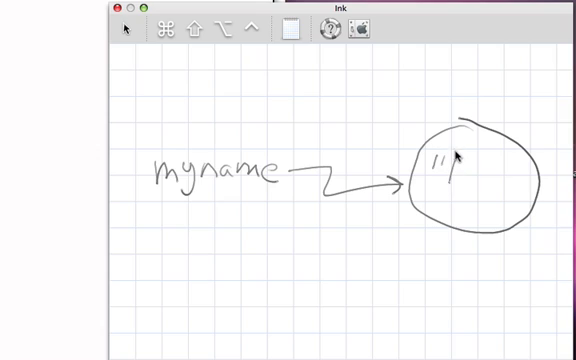
pyautogui.moveTo(462, 175); pyautogui.dragTo(500, 185)
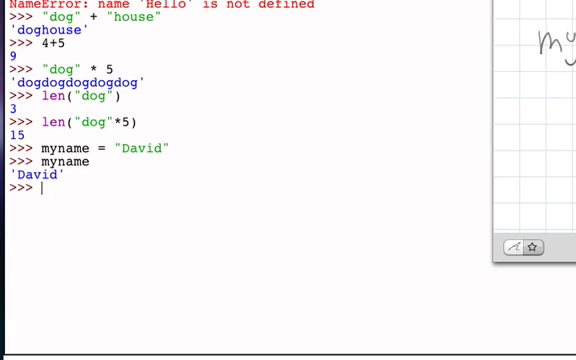
# Compute len(myname), returning 5, and enter myname * 3 for 'DavidDavidDavid'.
pyautogui.write('len(')
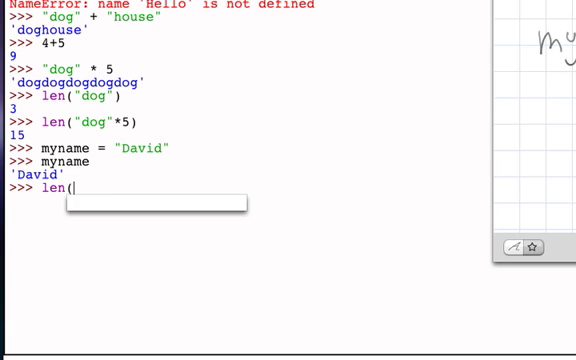
pyautogui.write('myname)')
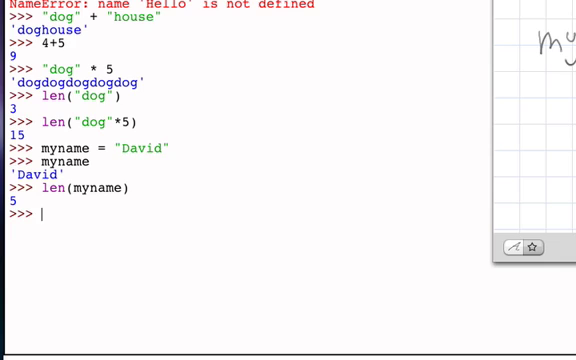
pyautogui.write('myname * 3')
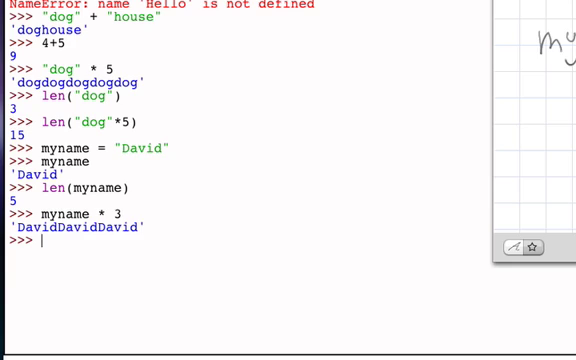
# Concatenate "Hello" + myname to produce 'HelloDavid'.
pyautogui.write('"')
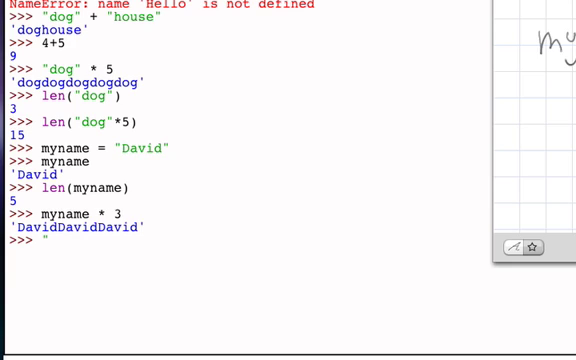
pyautogui.write('Hello"')
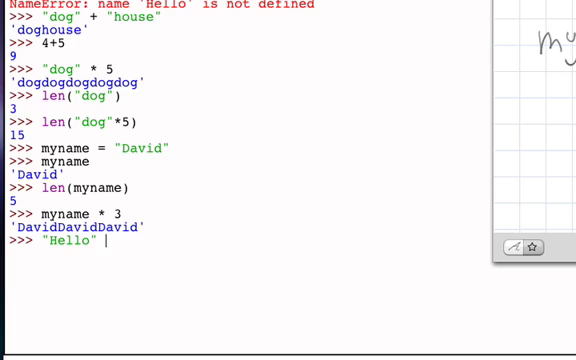
pyautogui.write('+ my')
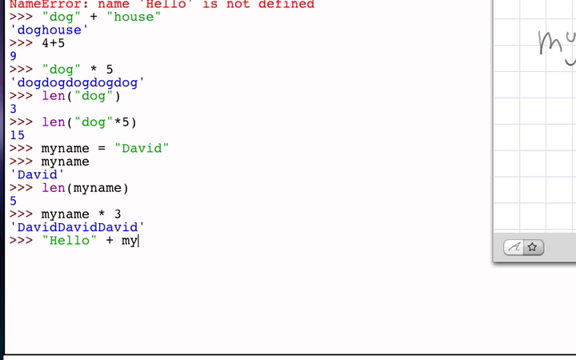
pyautogui.write('name')
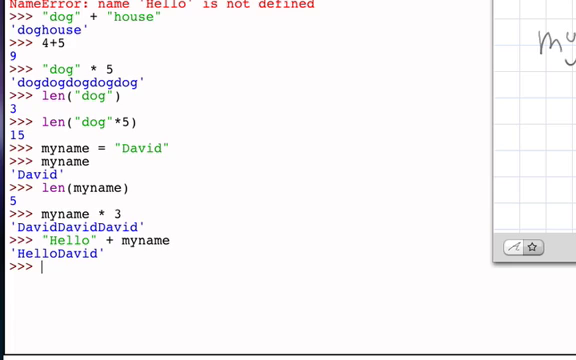
# Evaluate "Hello " + myname with a trailing space, giving 'Hello David'.
pyautogui.write('"')
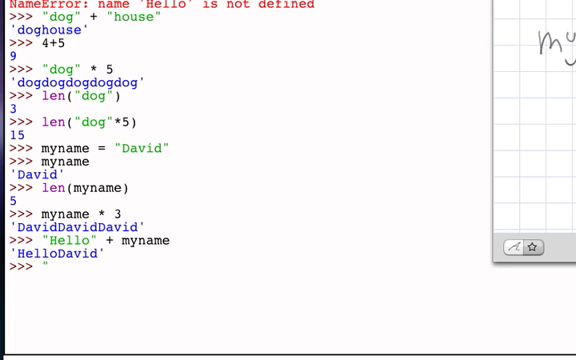
pyautogui.write('Helo')
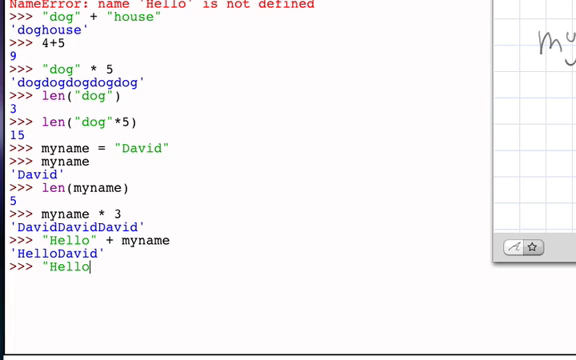
pyautogui.write('"')
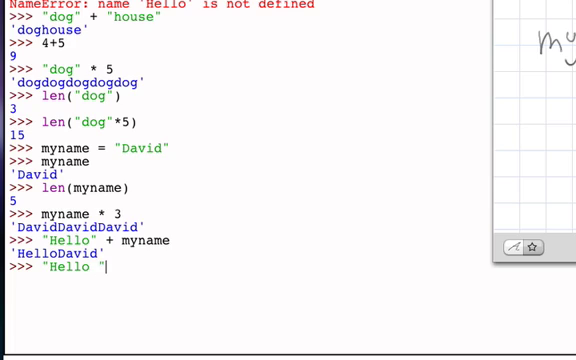
pyautogui.write('+')
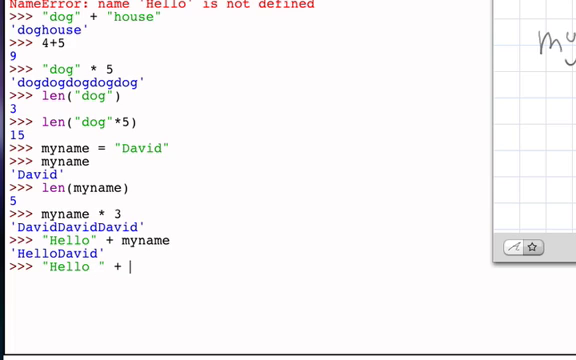
pyautogui.write('myname')
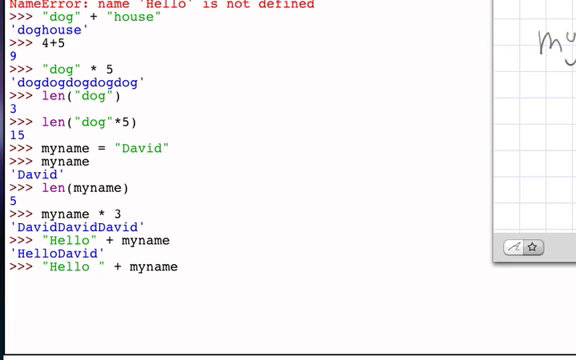
pyautogui.press('enter')
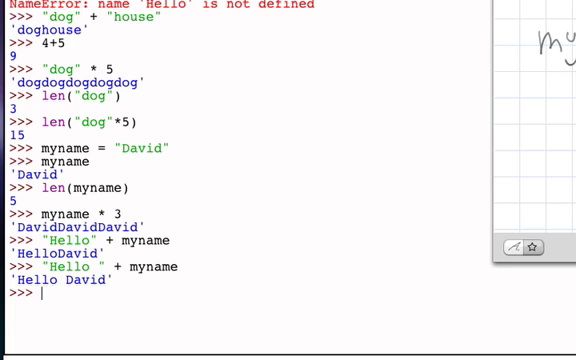